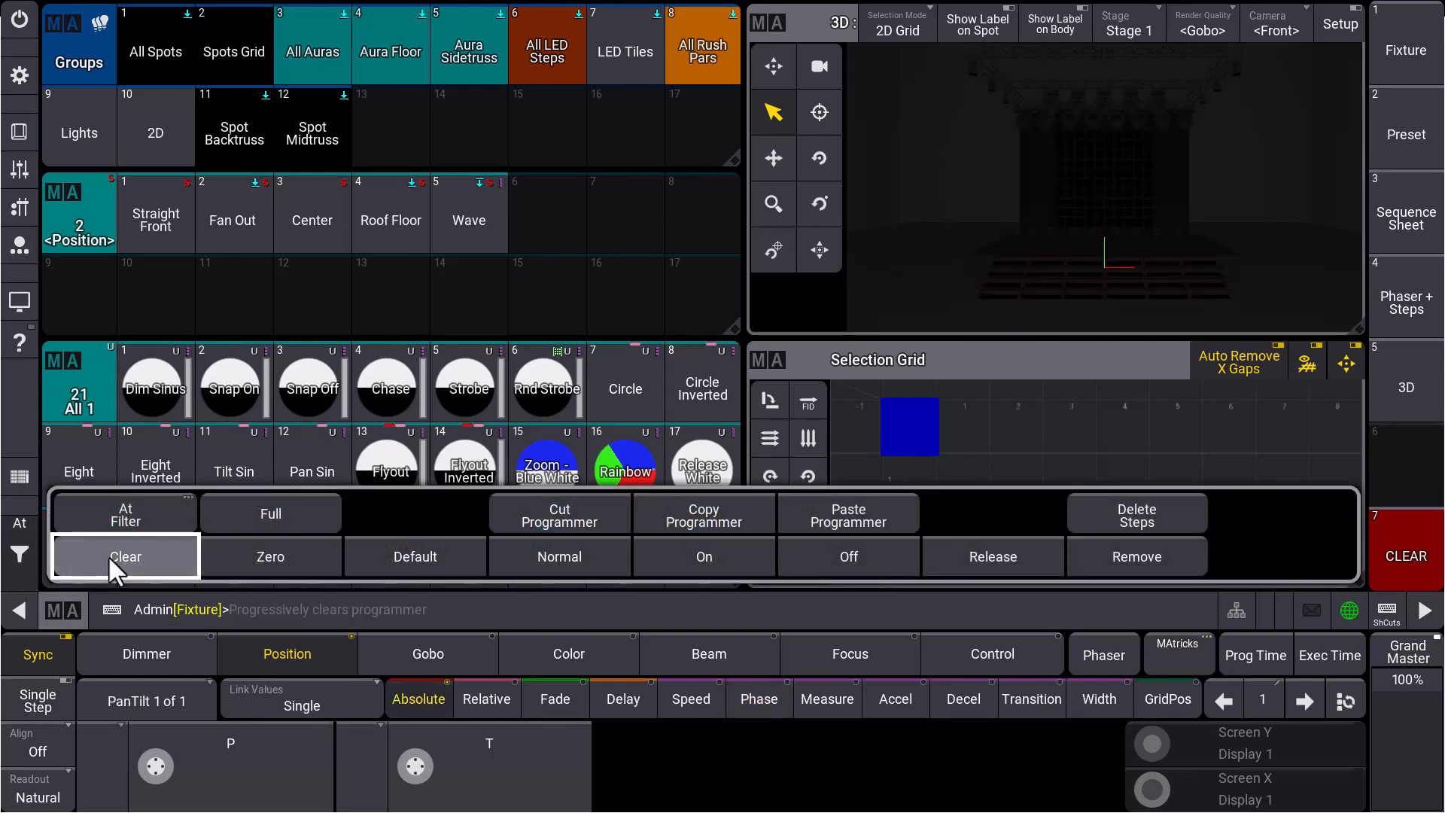
Clear the programmer, select group Spots Grid and run the Circle position preset on it
{"action": "left_click", "coordinate": [18, 554]}
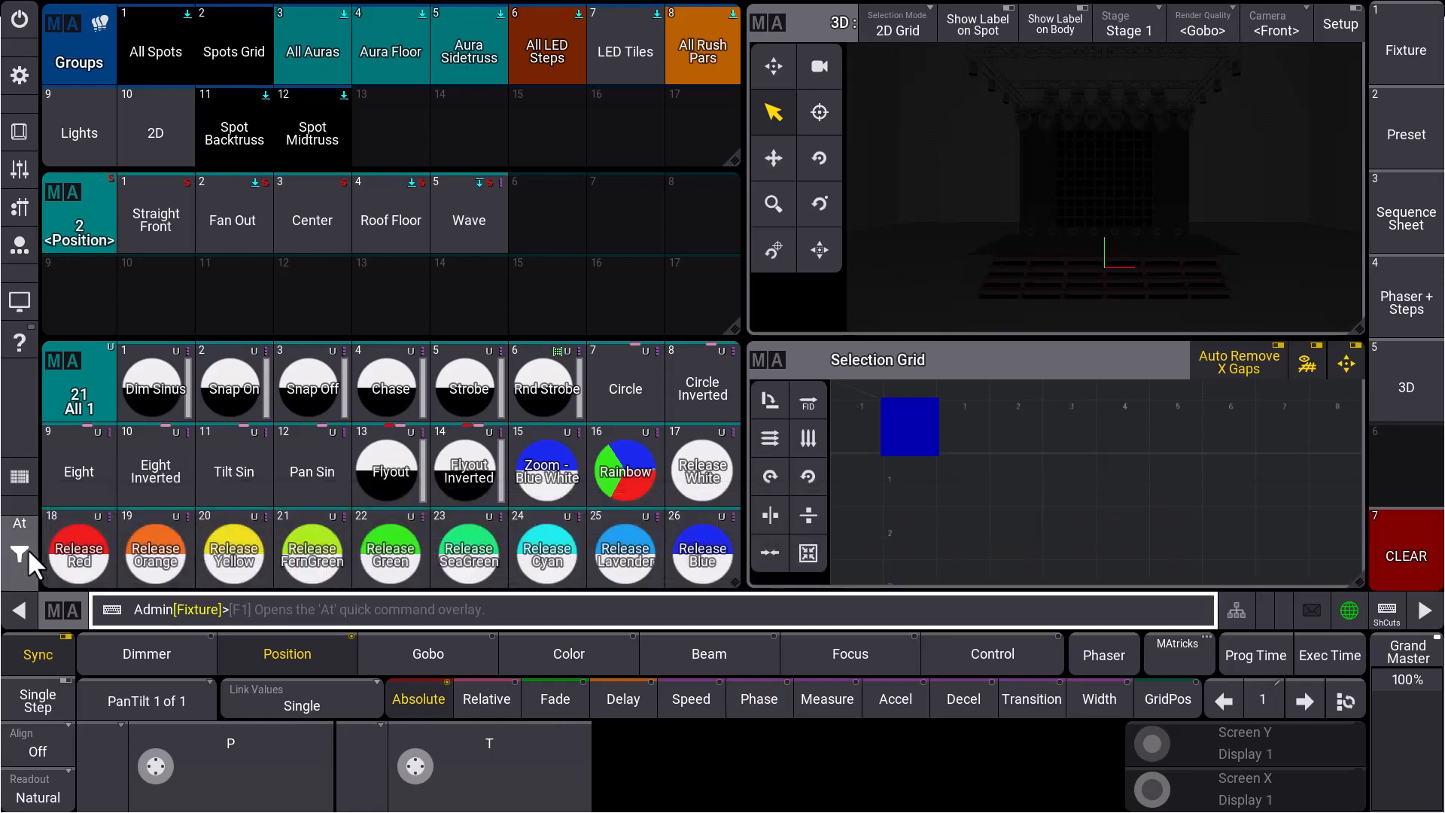
{"action": "left_click", "coordinate": [234, 51]}
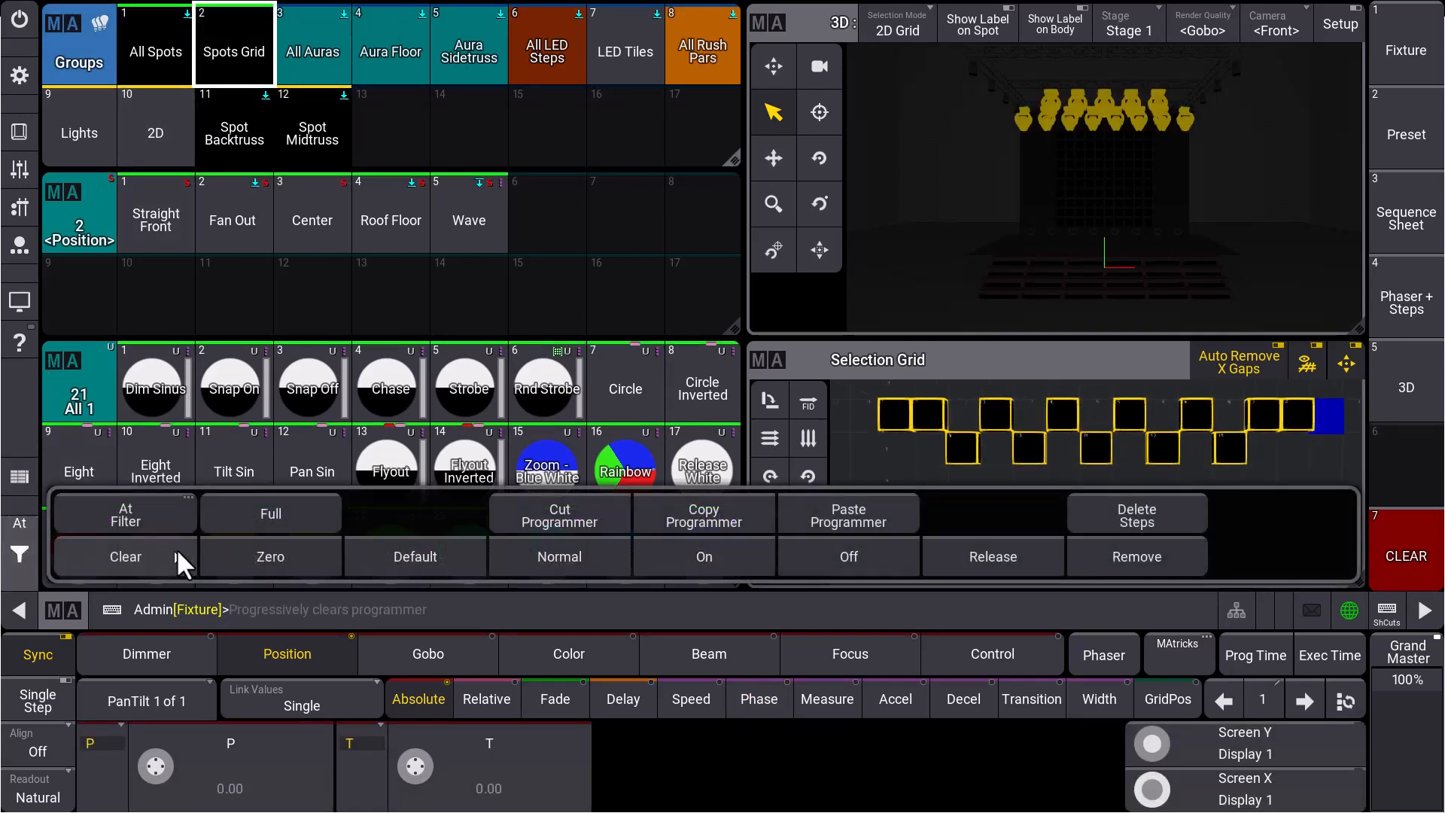
{"action": "left_click", "coordinate": [126, 557]}
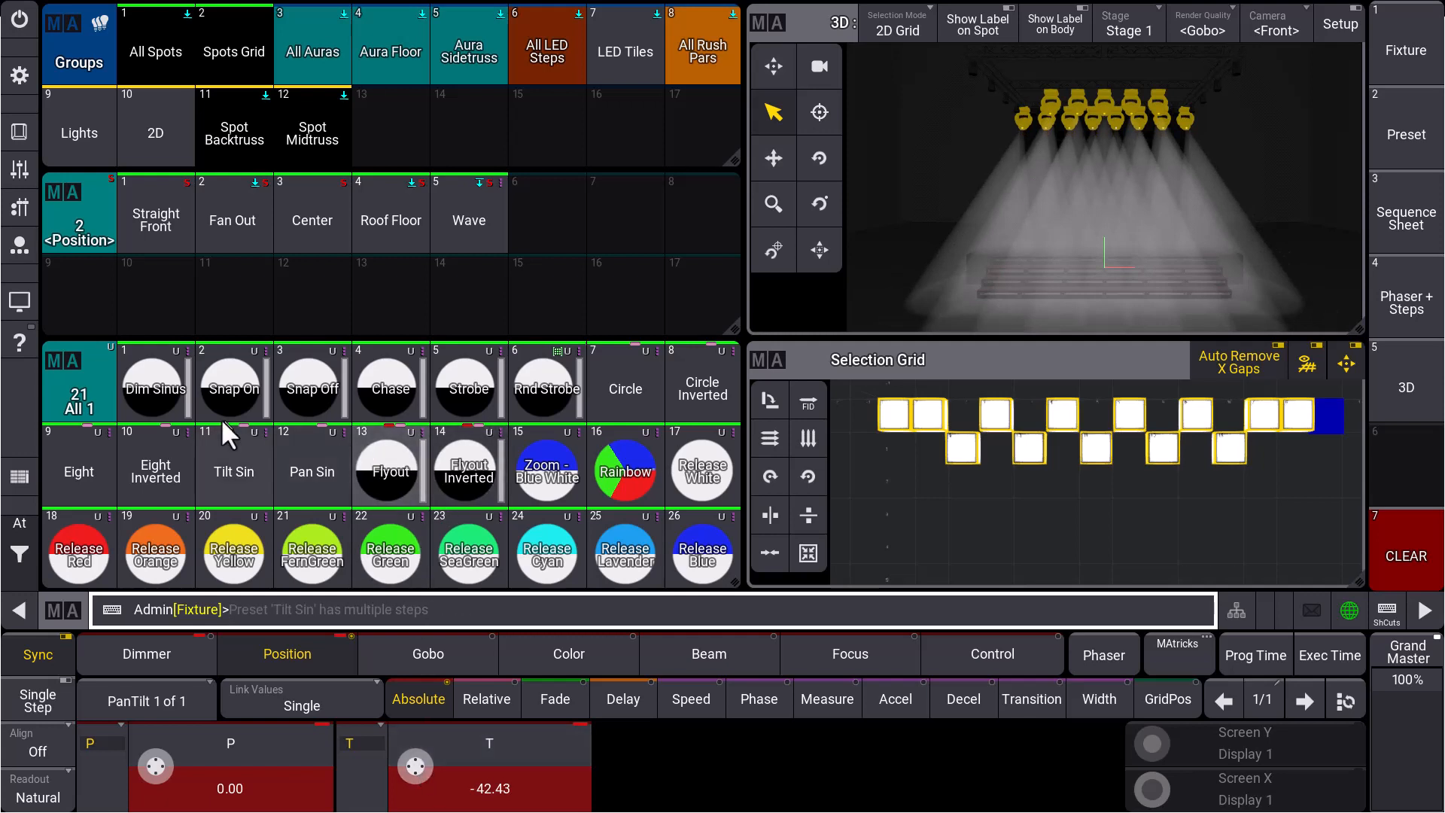
{"action": "left_click", "coordinate": [626, 384]}
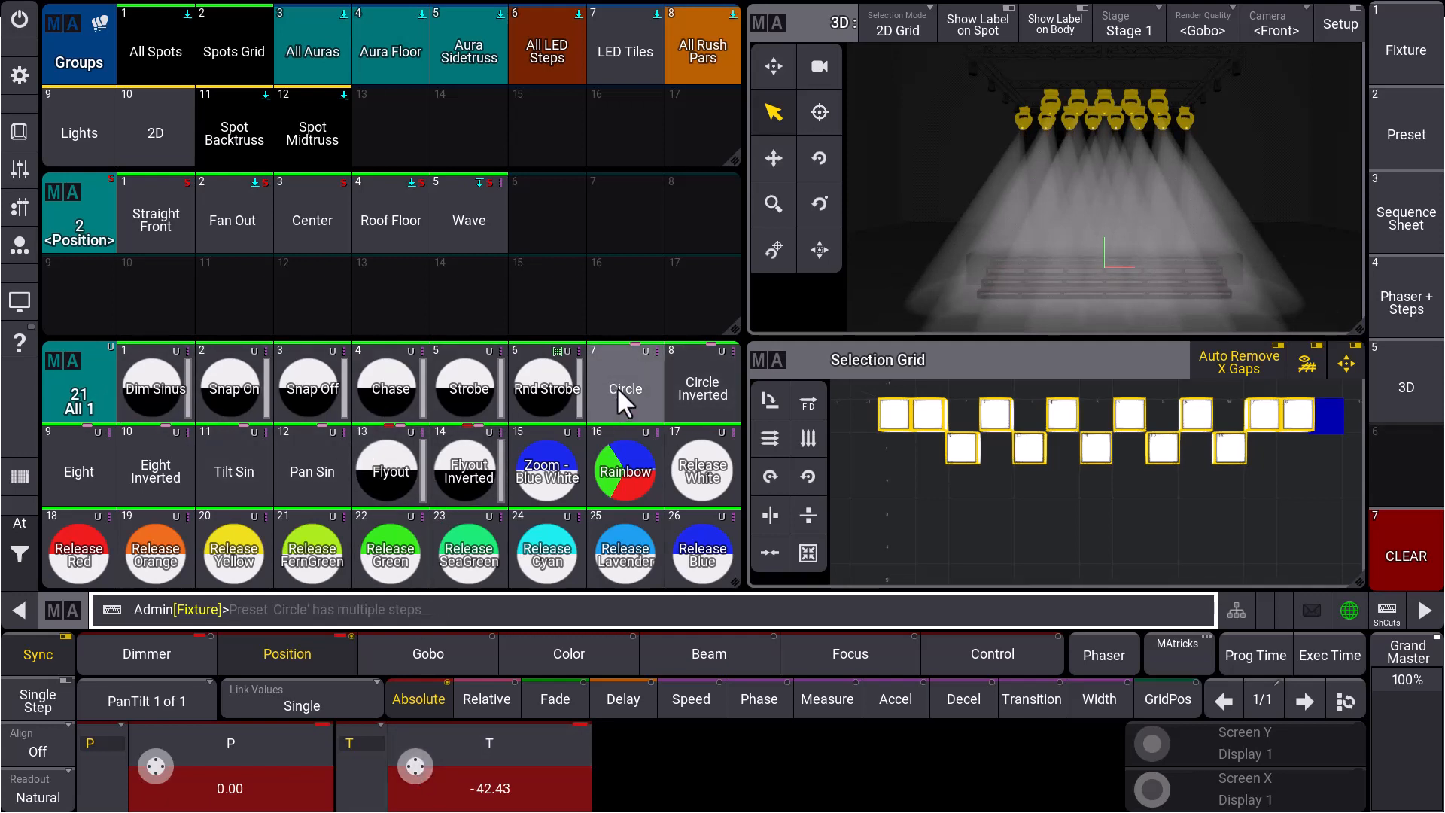
{"action": "left_click", "coordinate": [626, 389]}
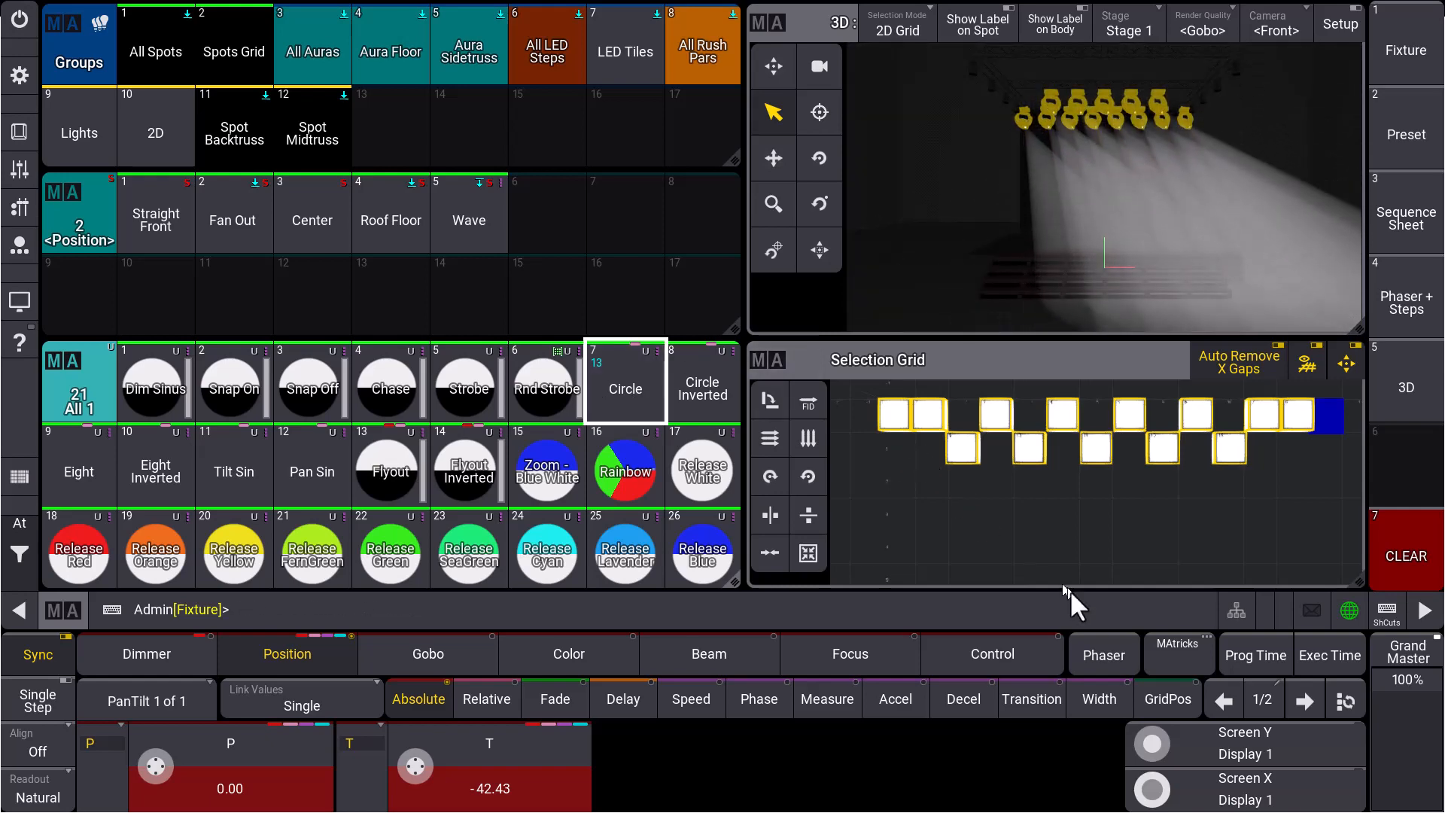
Activate MAtricks with XWings 2 and the phaser Transform set to Mirror
{"action": "left_click", "coordinate": [1177, 654]}
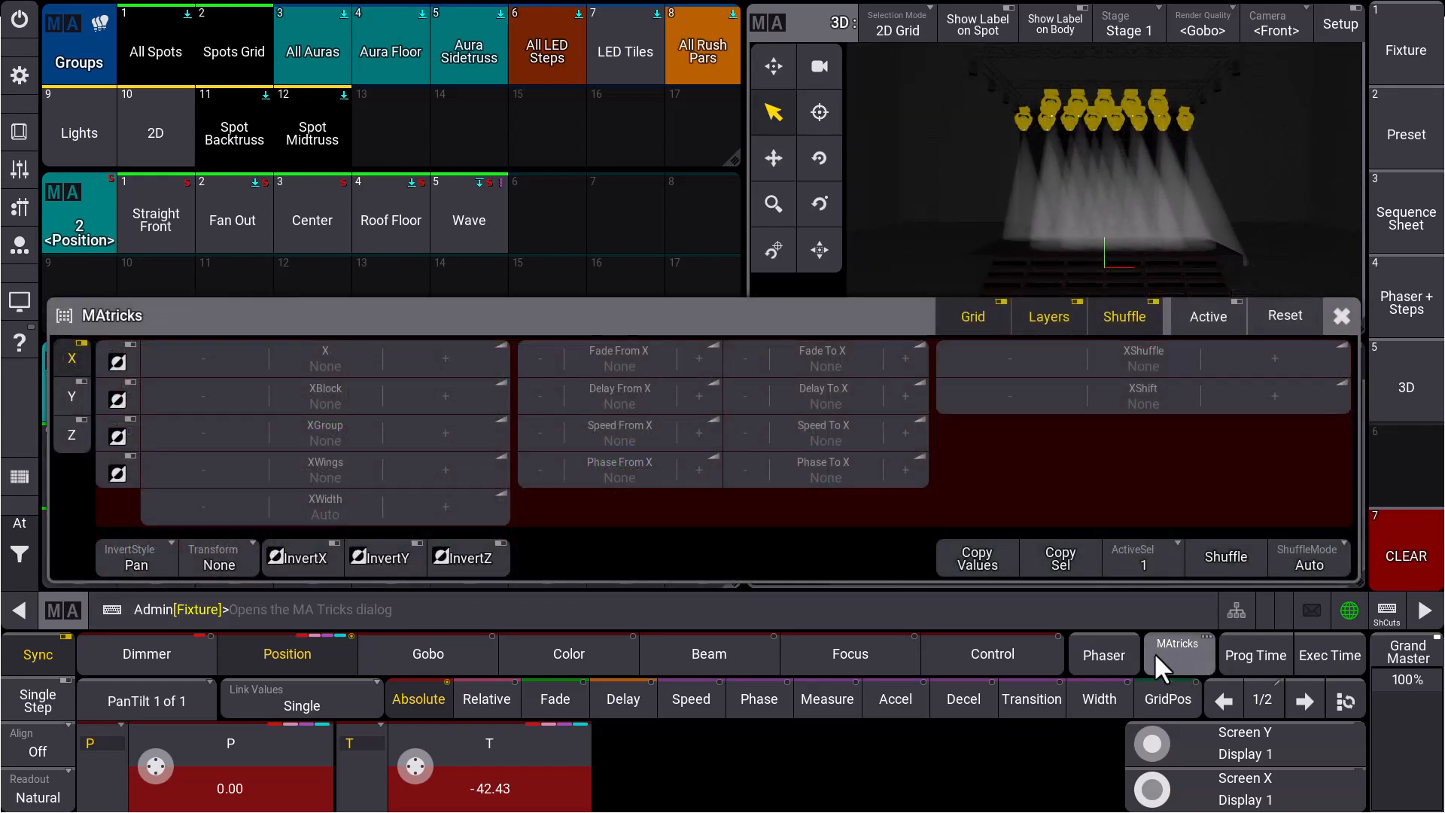
{"action": "left_click", "coordinate": [325, 470]}
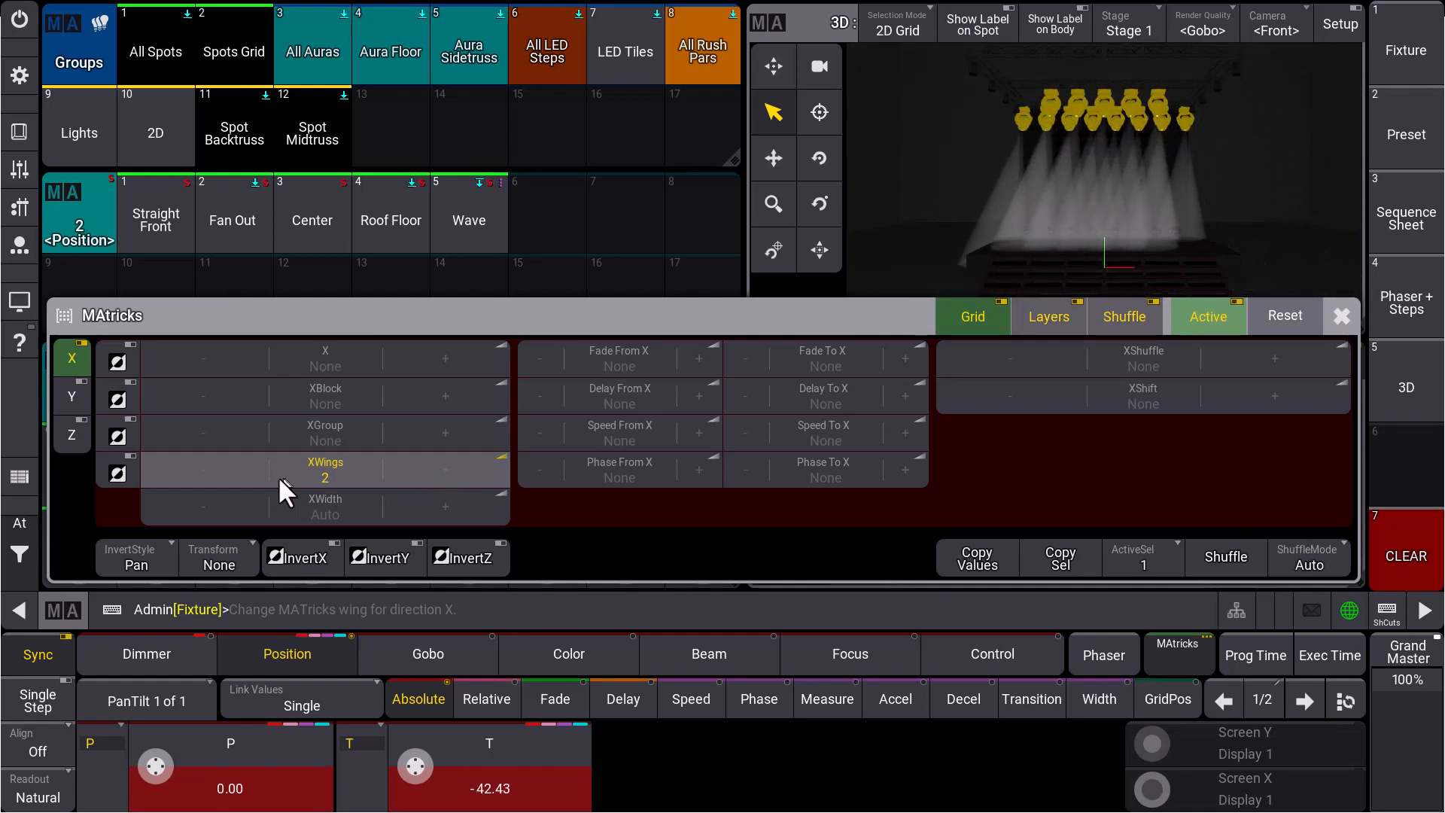
{"action": "left_click", "coordinate": [220, 558]}
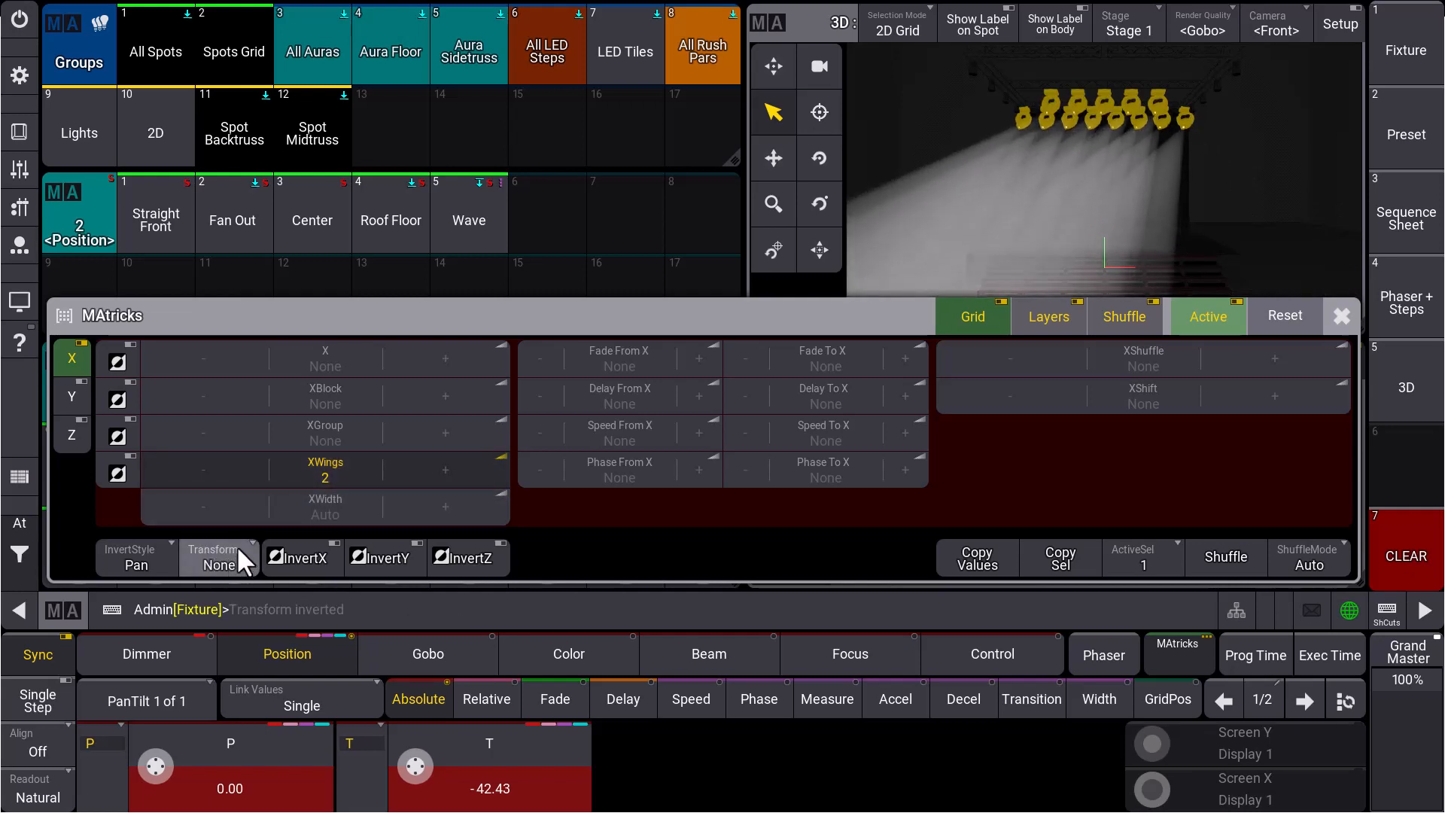
{"action": "left_click", "coordinate": [218, 558]}
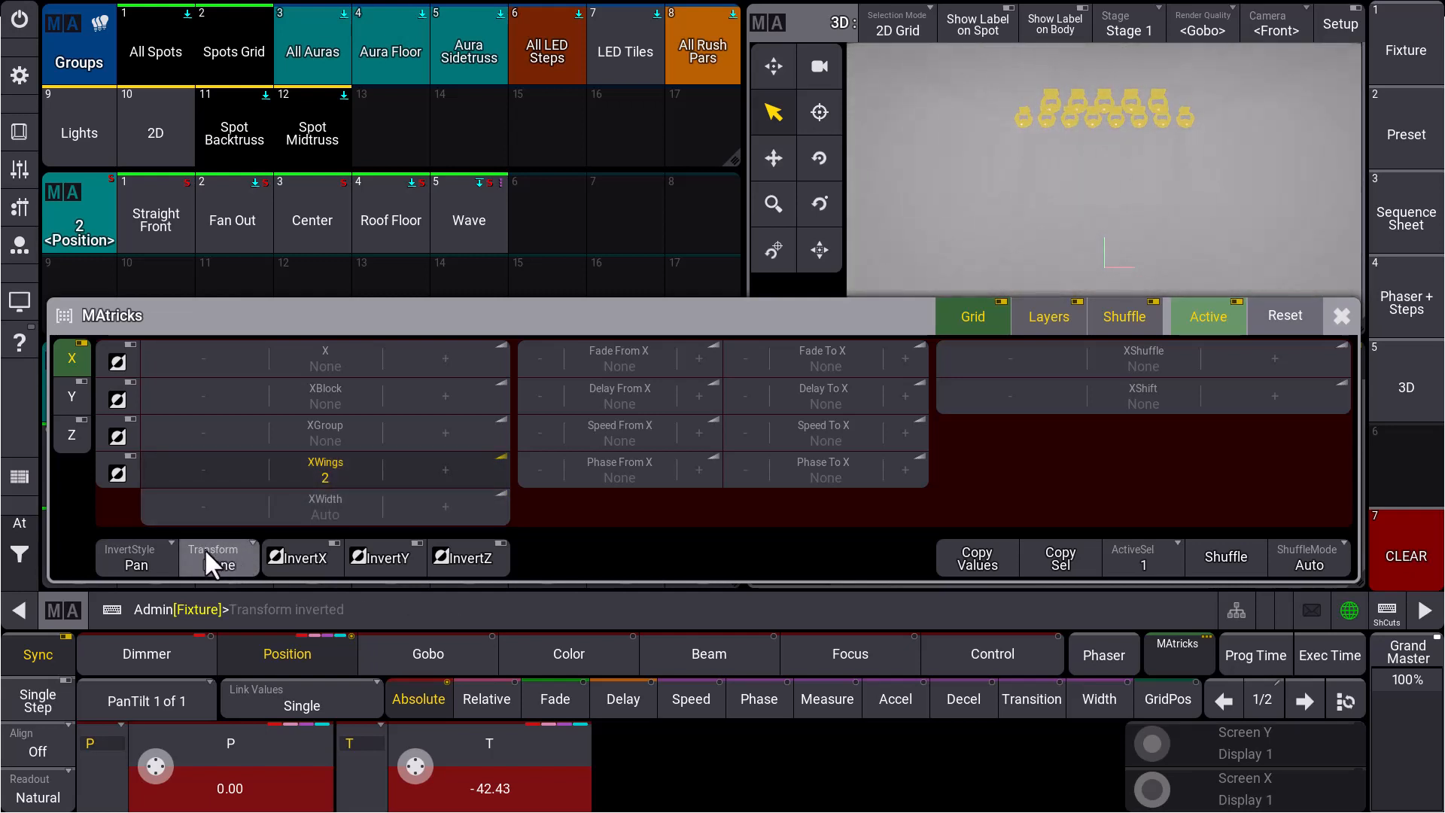
{"action": "left_click", "coordinate": [218, 557]}
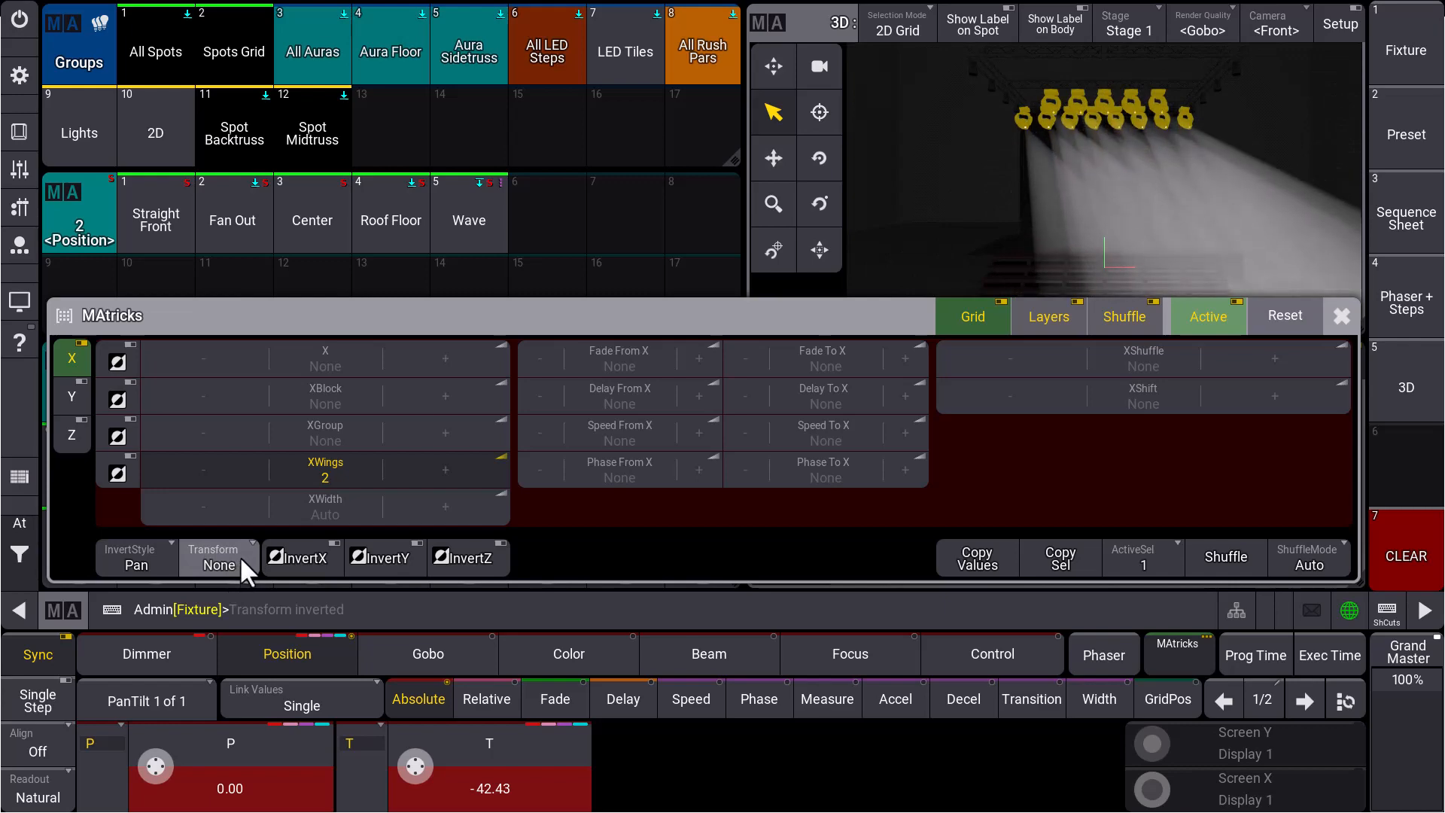
{"action": "left_click", "coordinate": [217, 559]}
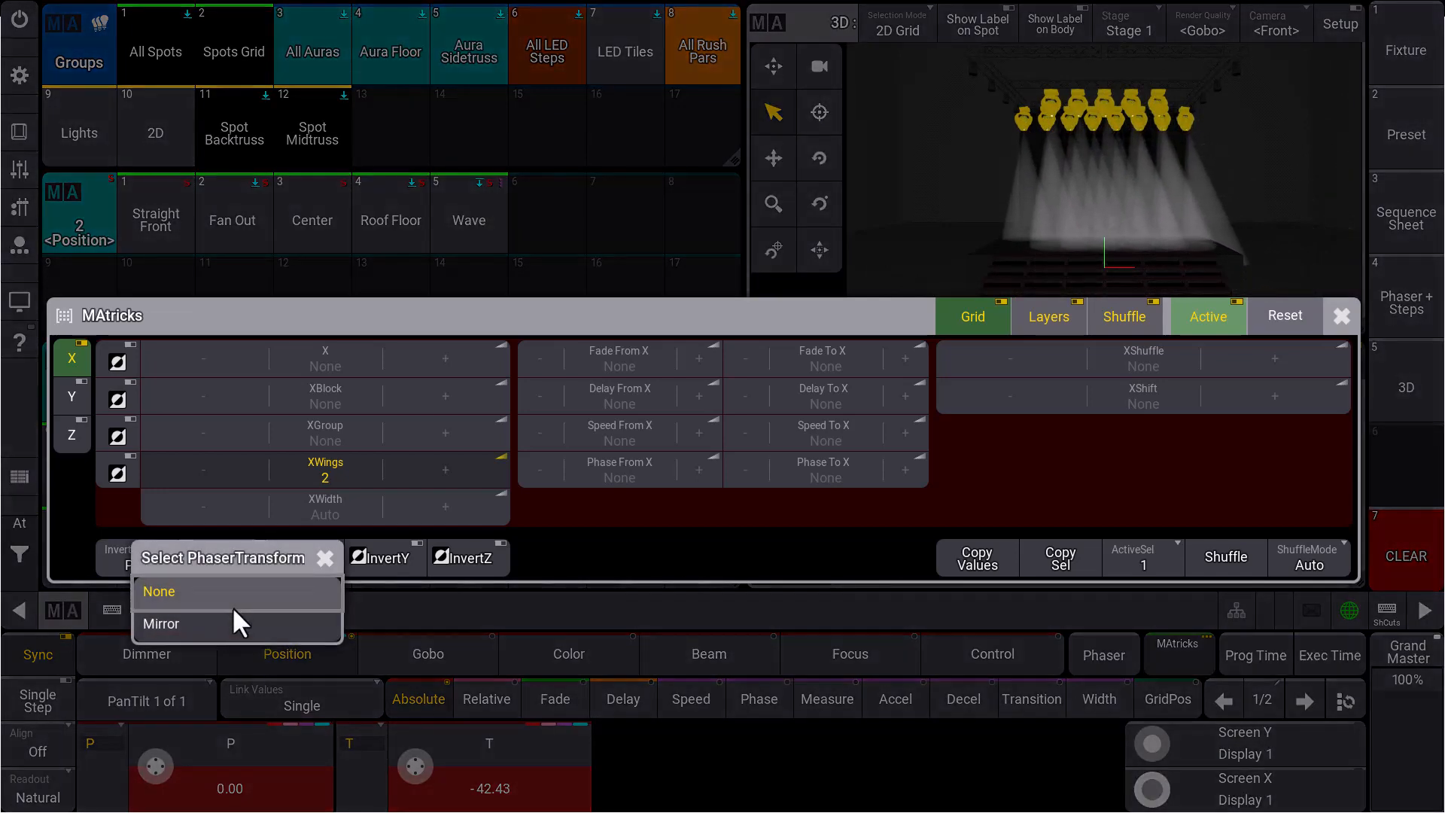
{"action": "left_click", "coordinate": [160, 624]}
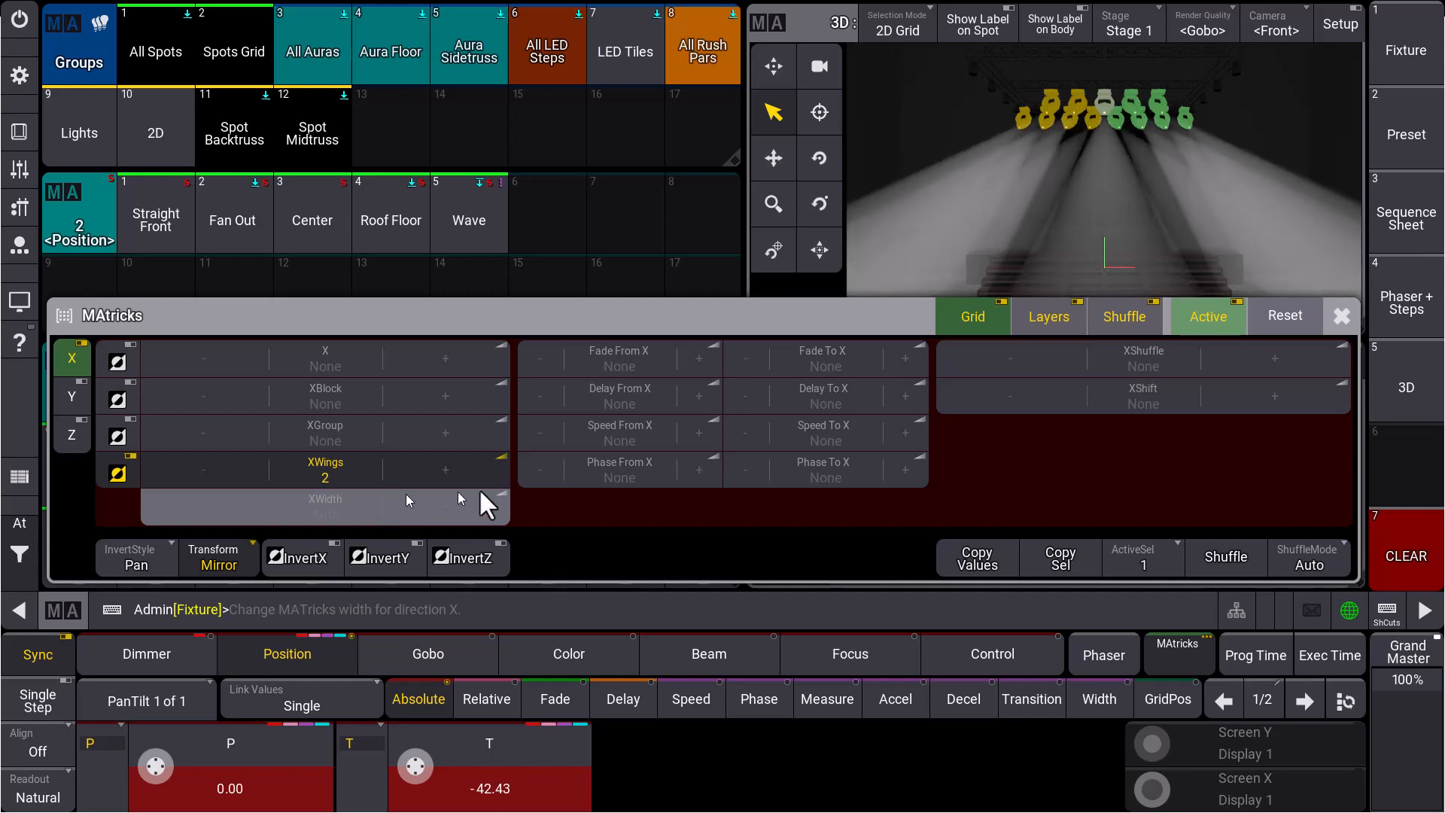
Set Phase To X to 360 so the phase spreads from 0 to 360 degrees
{"action": "left_click", "coordinate": [822, 469]}
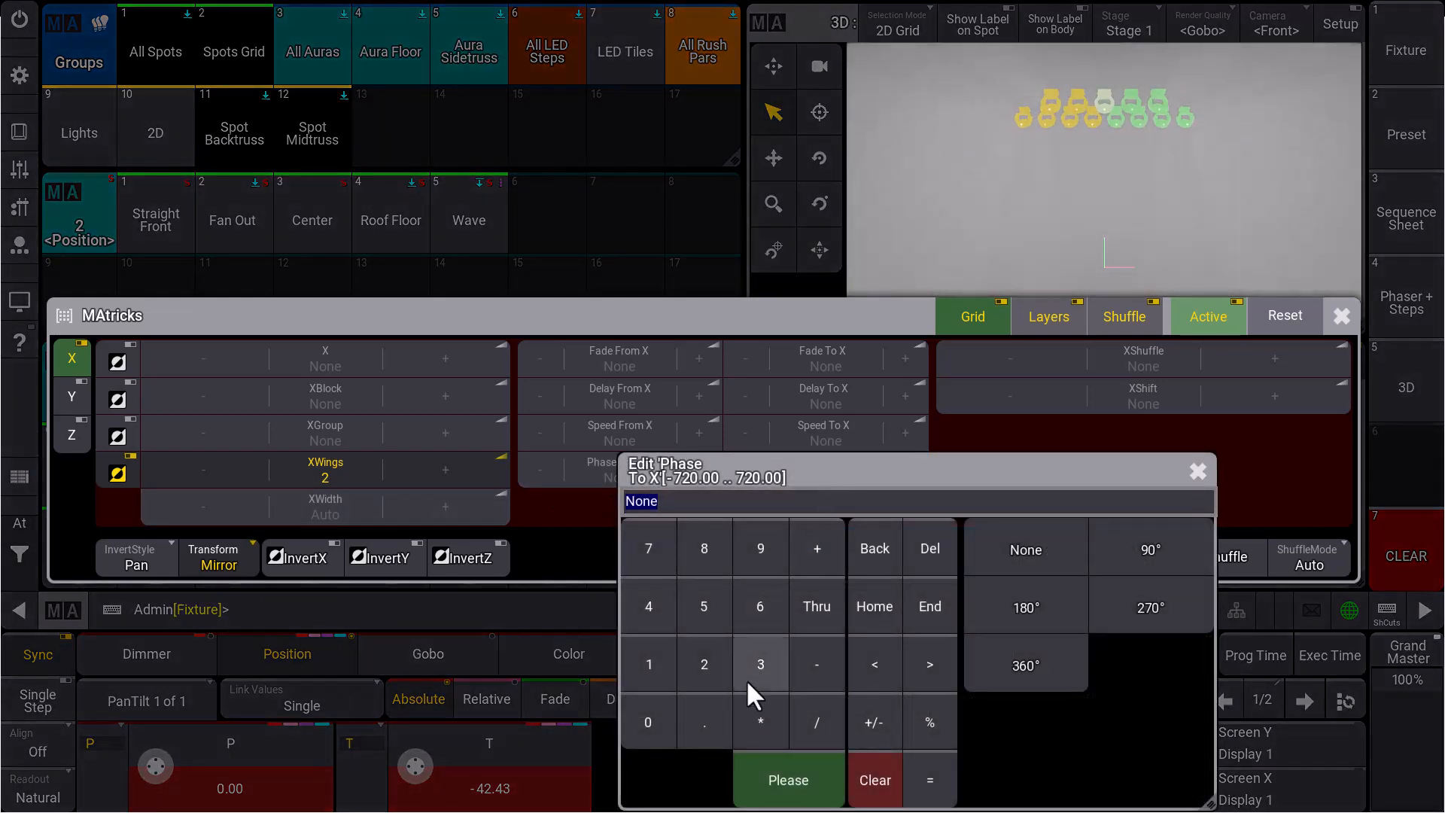
{"action": "left_click", "coordinate": [1025, 666]}
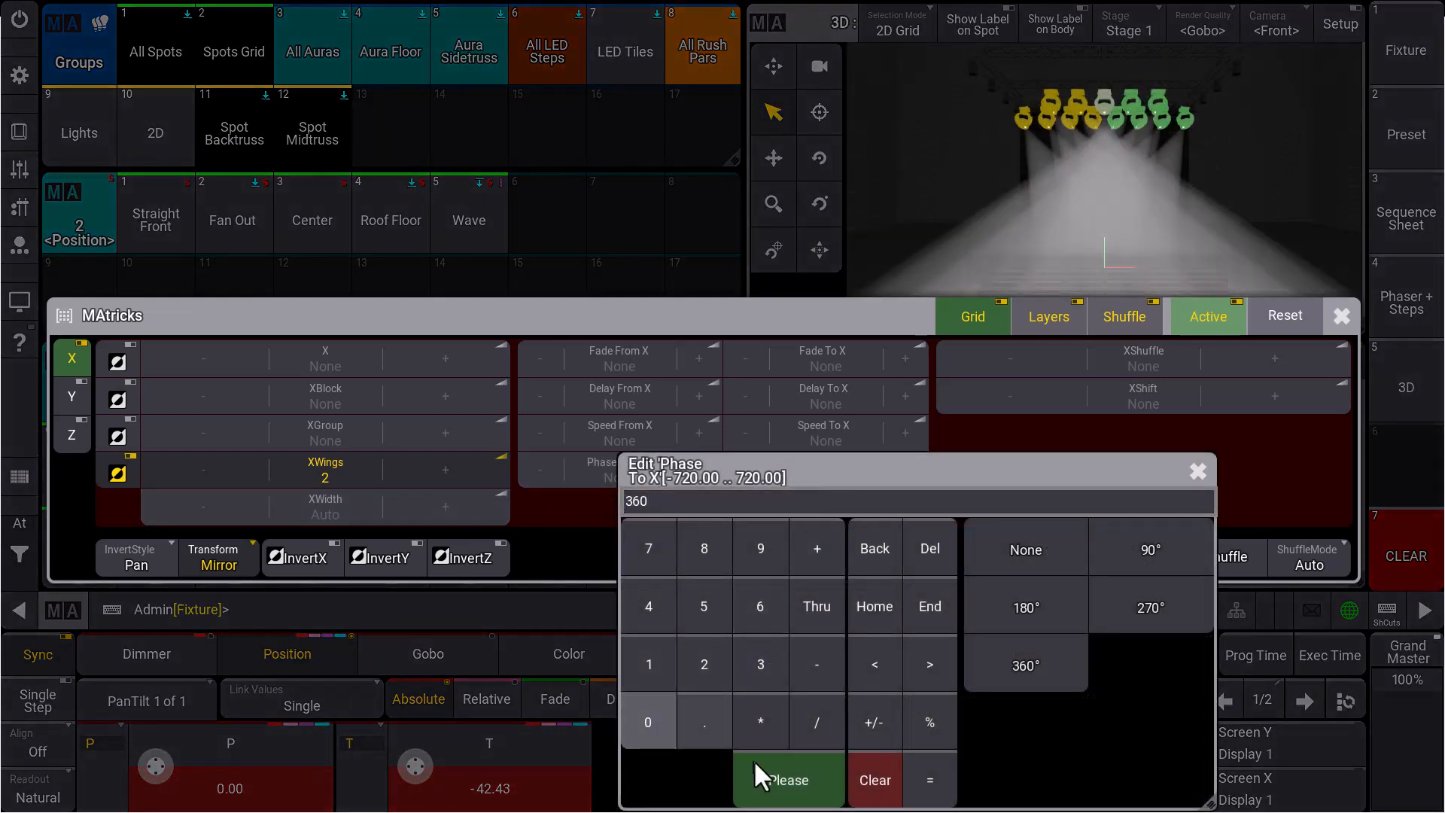
{"action": "left_click", "coordinate": [789, 780]}
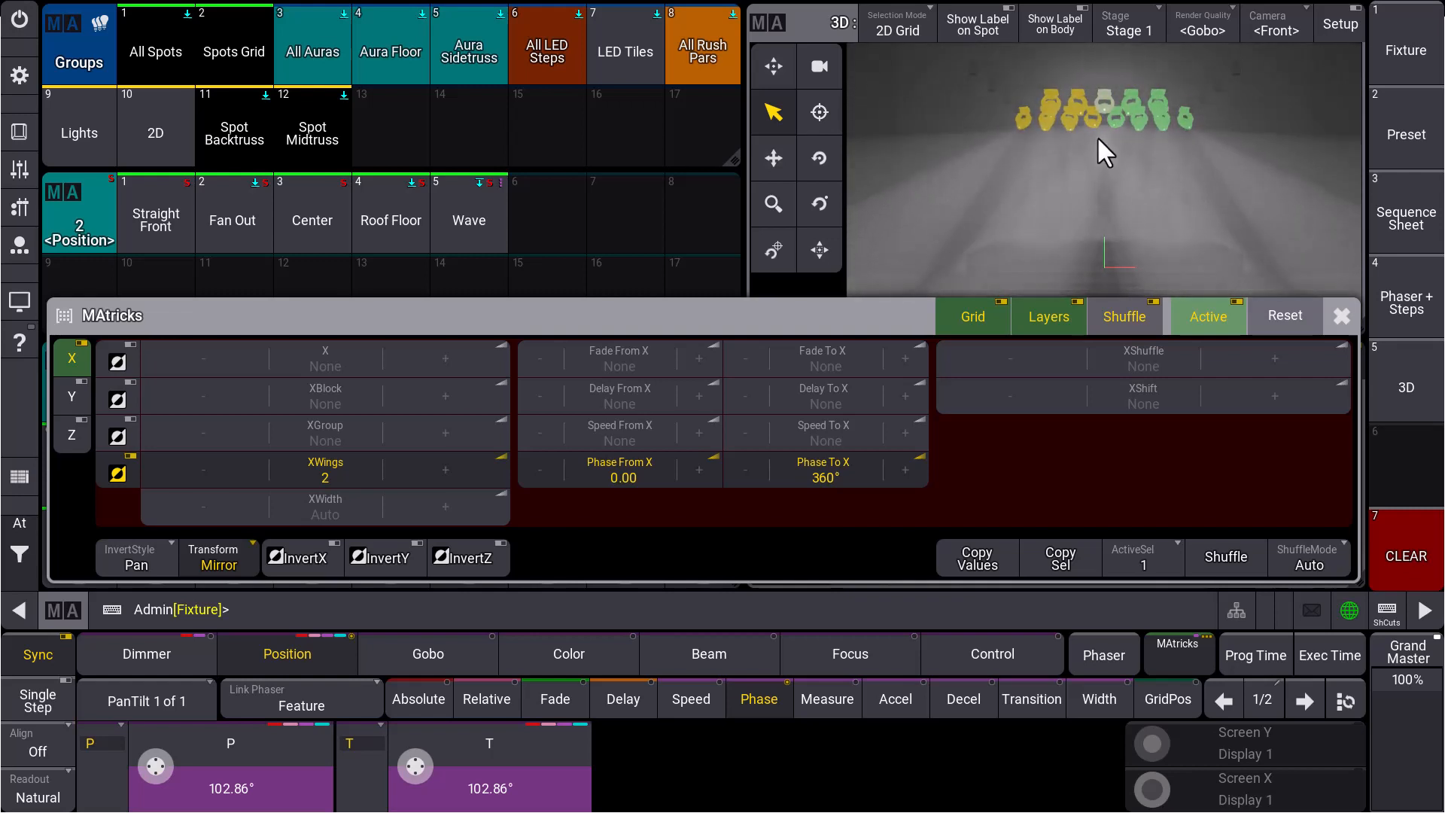
Reset XWings to None, keeping Transform Mirror and the 0–360° phase spread
{"action": "left_click", "coordinate": [155, 220]}
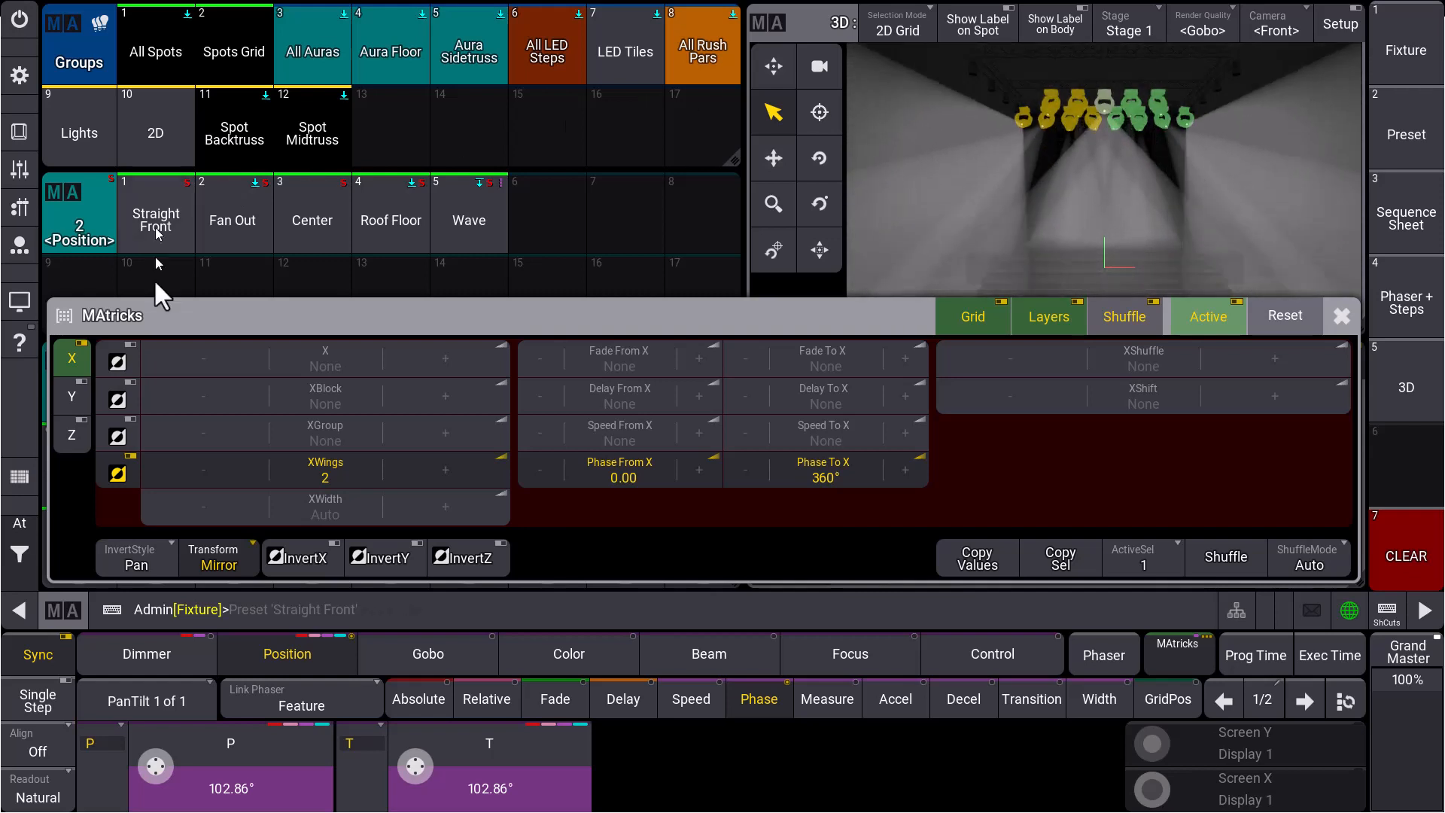
{"action": "left_click", "coordinate": [219, 559]}
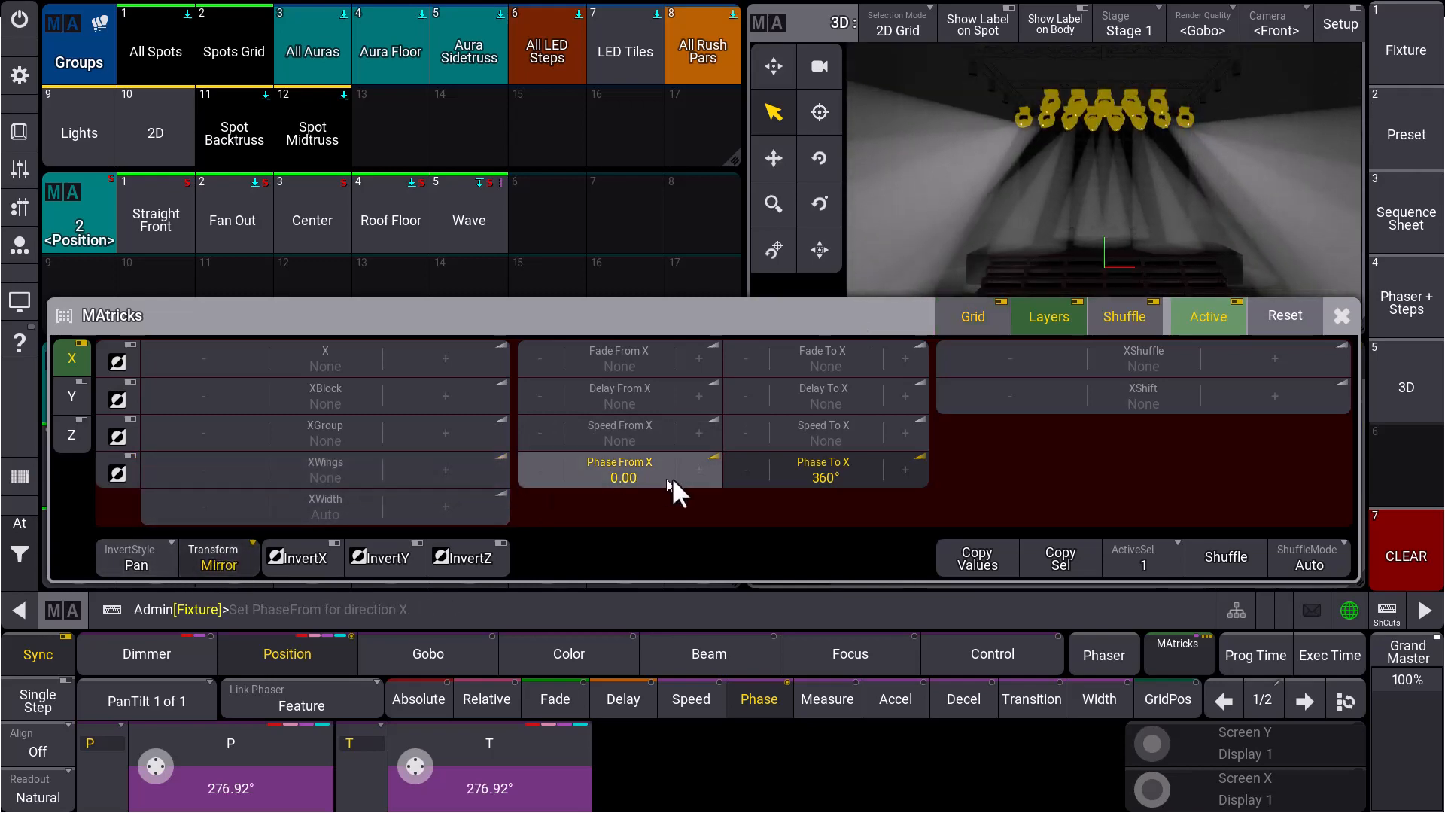
Reset Phase To X to 0 and split the spots into 2 X groups with Mirror kept
{"action": "left_click", "coordinate": [823, 470]}
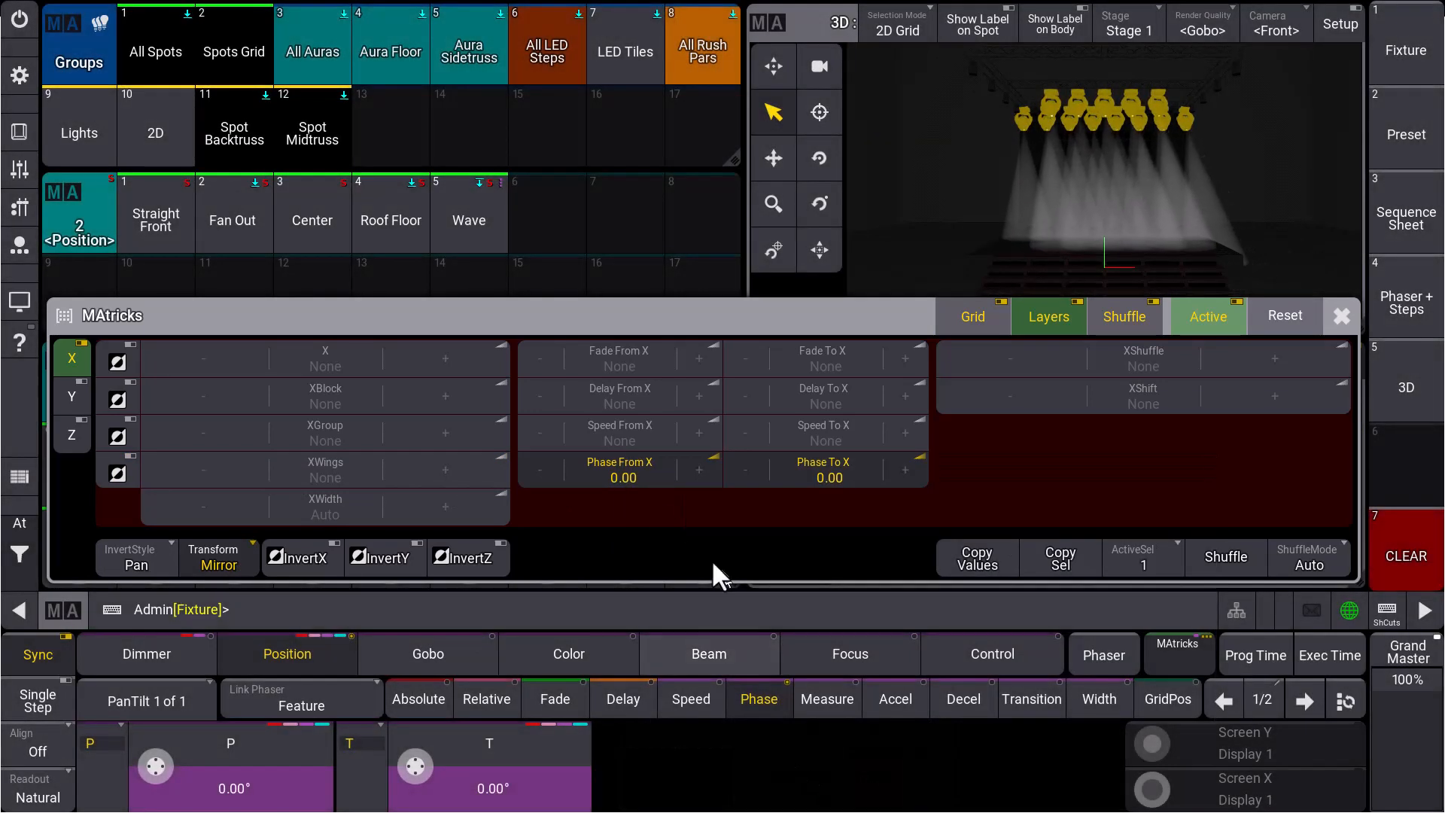
{"action": "left_click", "coordinate": [219, 557]}
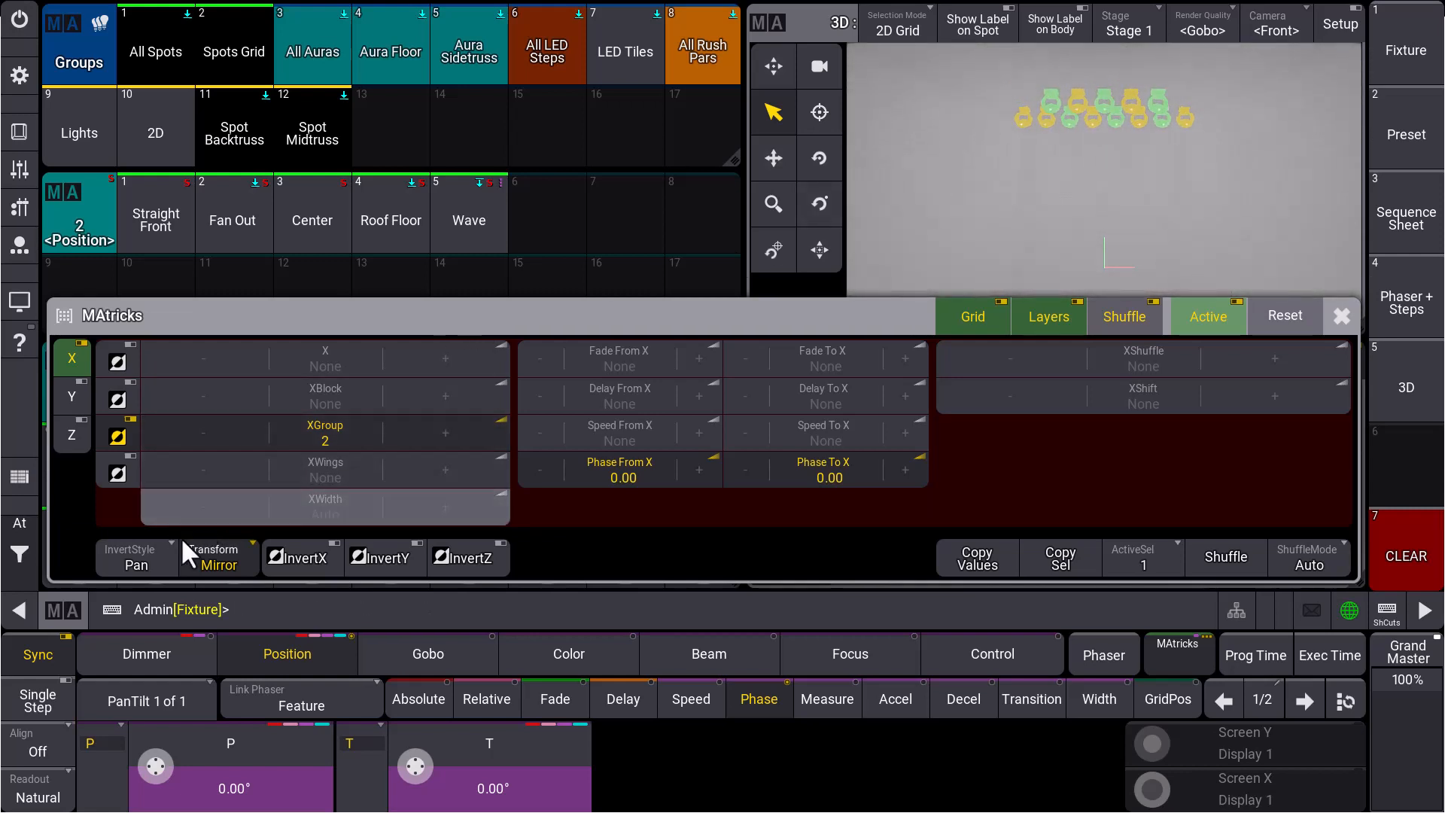
{"action": "left_click", "coordinate": [220, 557]}
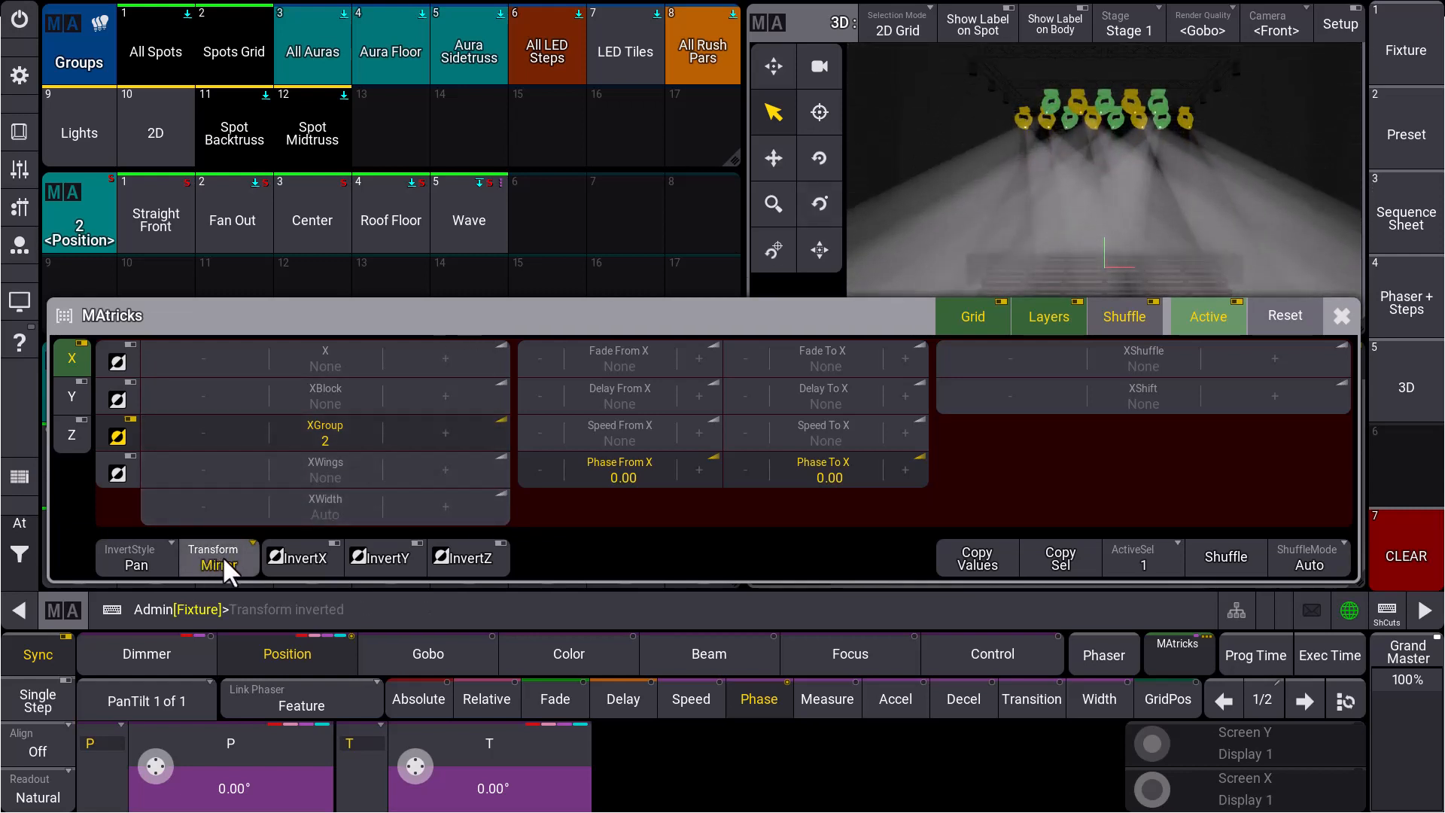